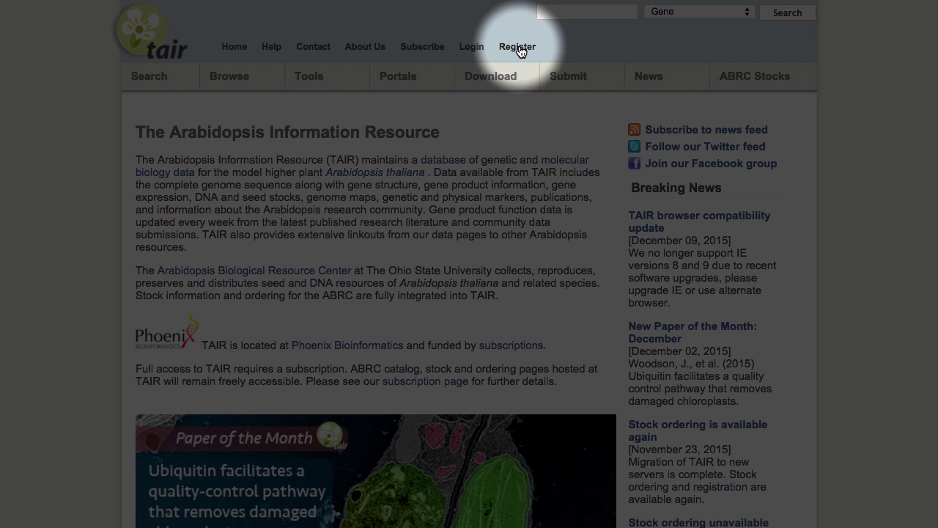
# Start registering a new TAIR account from the Register link.
pyautogui.click(519, 45)
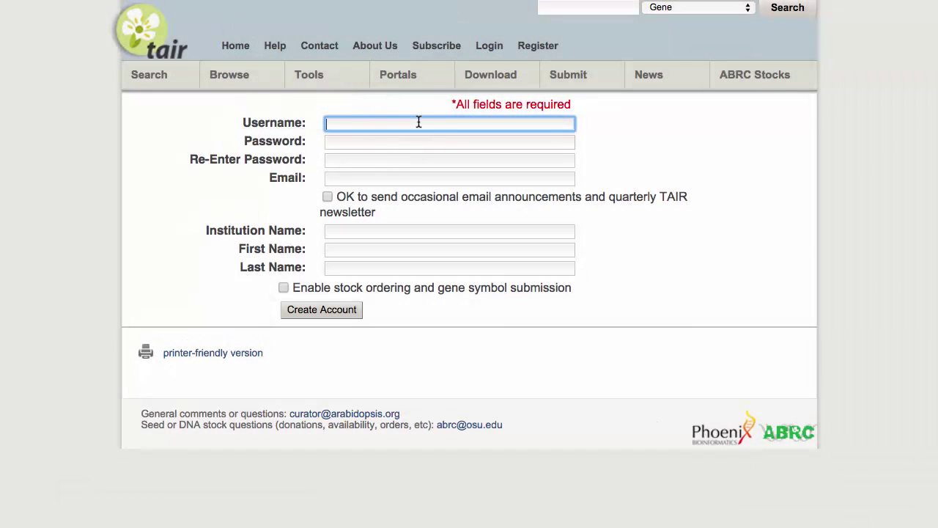
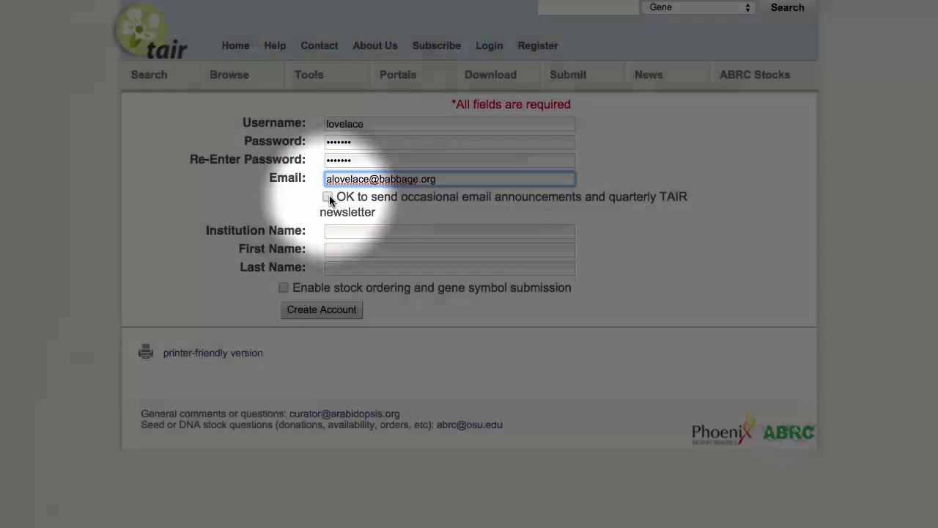
# Enter username 'lovela', the password twice, email at babbage.o..., and agree to email announcements.
pyautogui.click(328, 196)
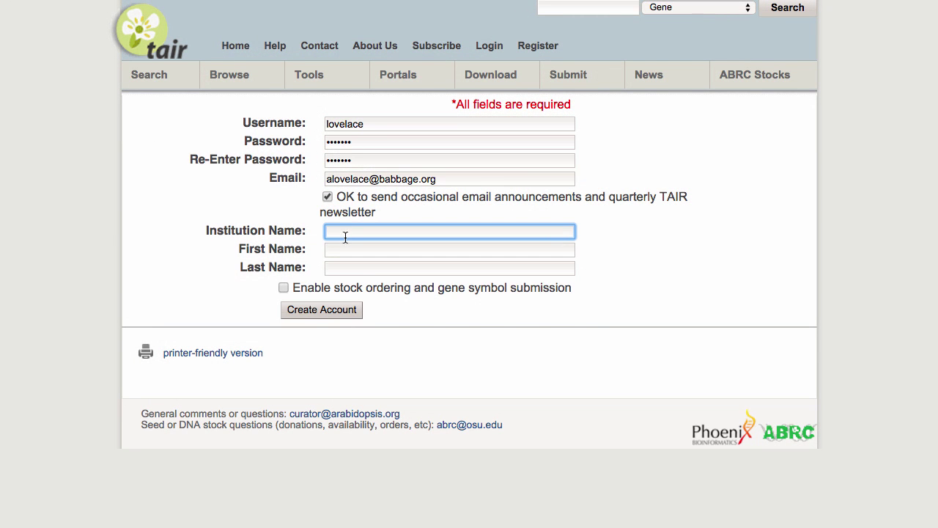
# Enter Babbage Institute as institution and Lovelace as the name.
pyautogui.write('Babbage Ins')
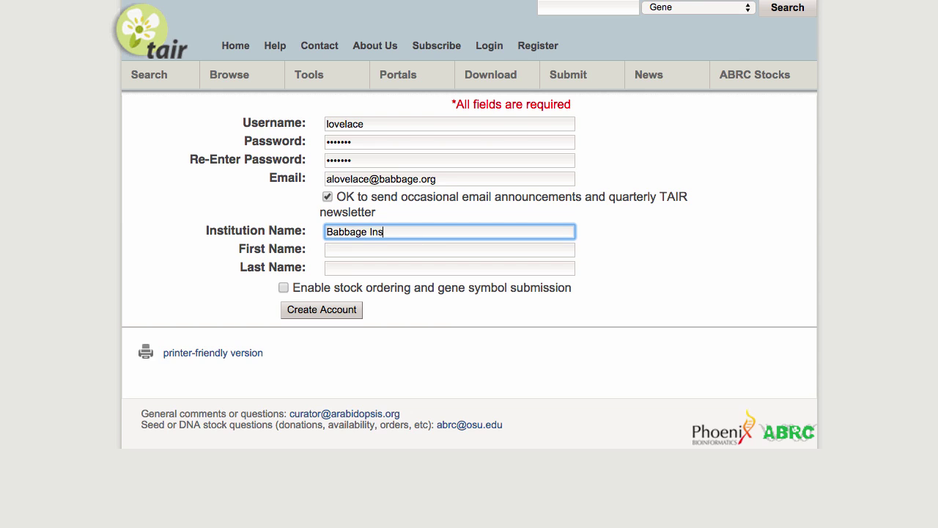
pyautogui.click(448, 249)
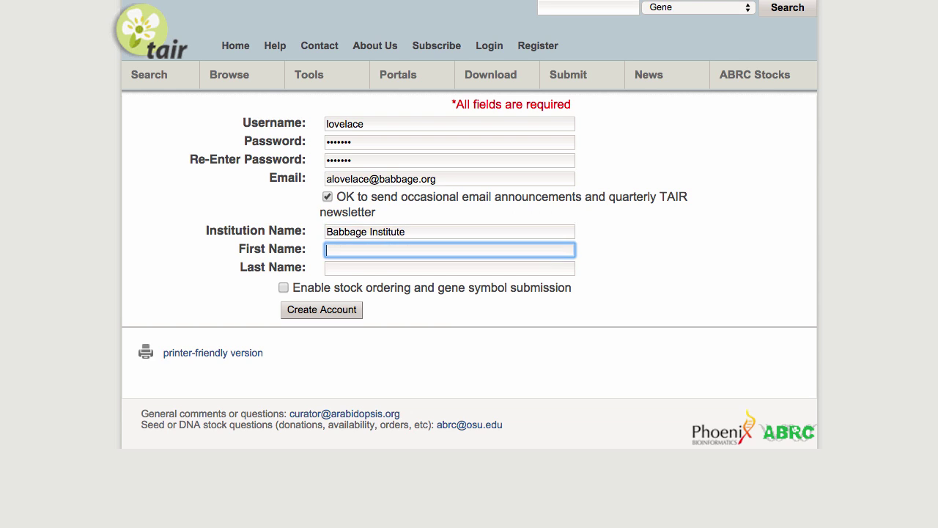
pyautogui.write('Lo')
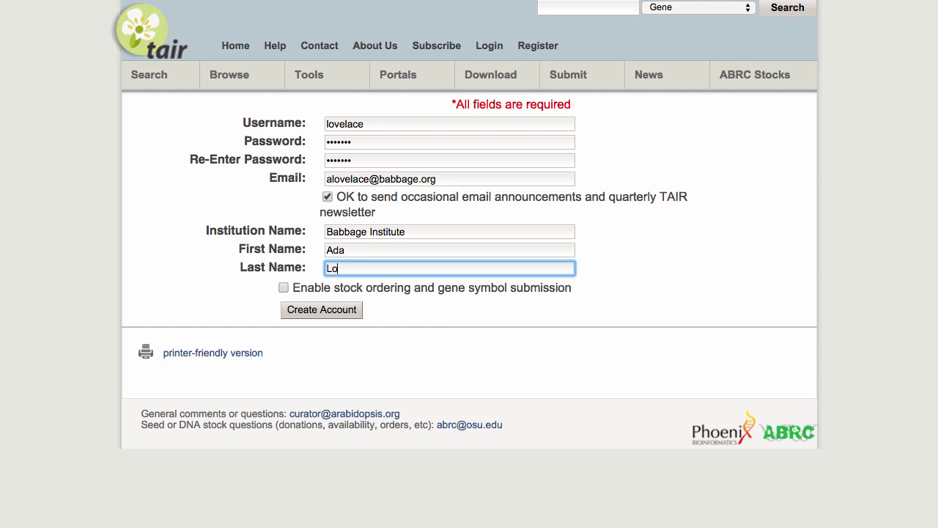
pyautogui.write('velace')
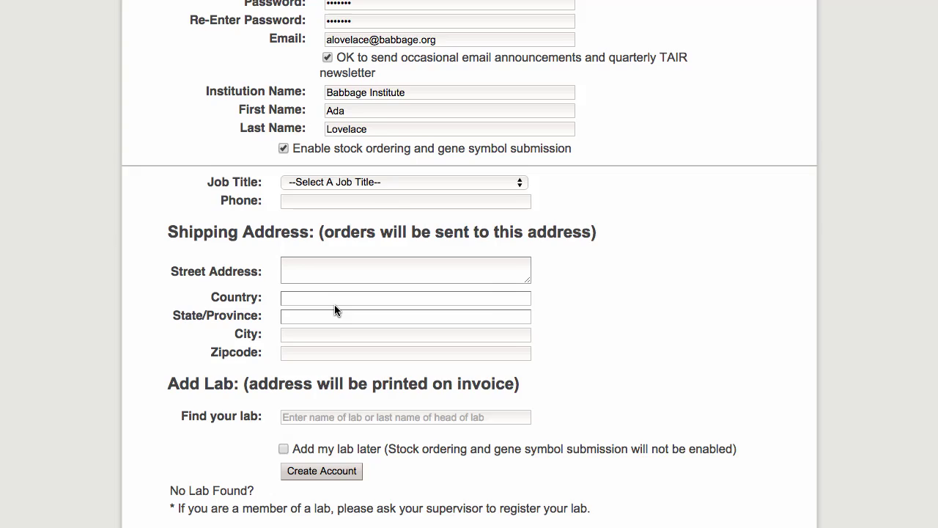
# Choose Professor as job title and enter phone number 555-1123.
pyautogui.click(403, 182)
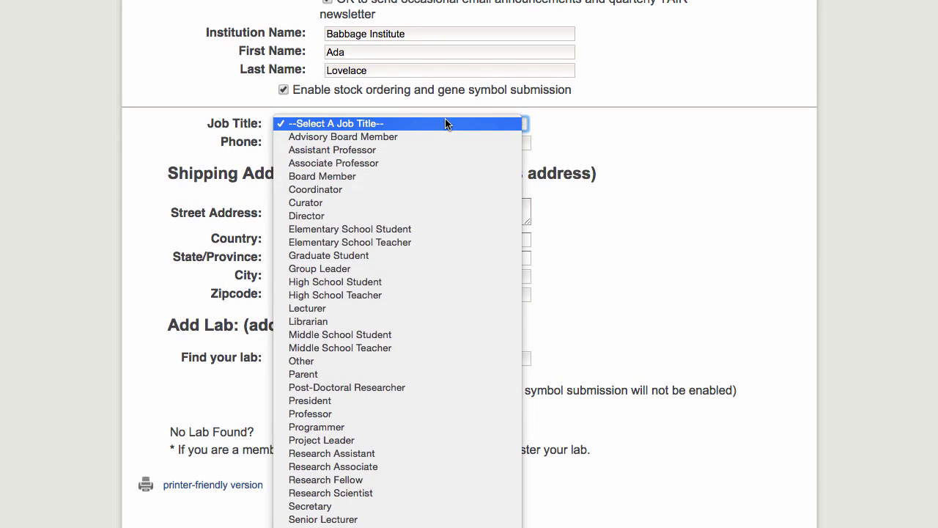
pyautogui.moveTo(332, 466)
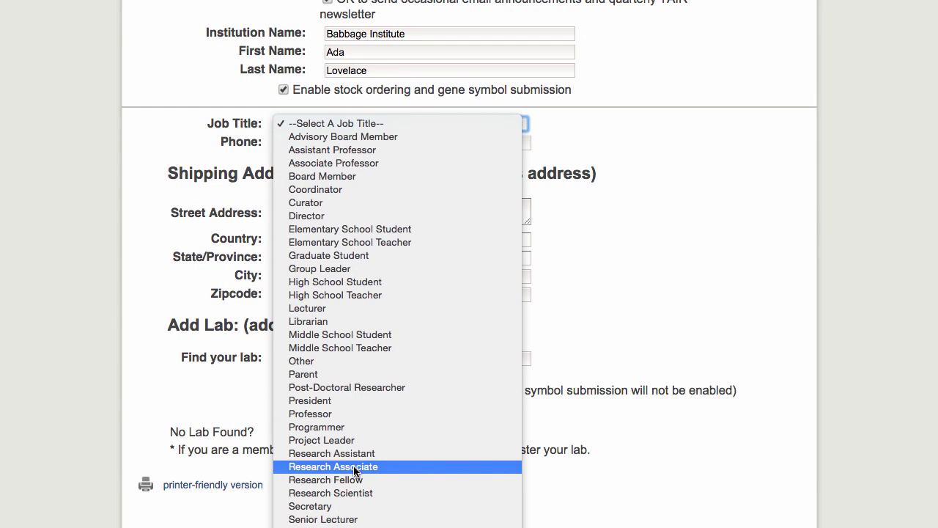
pyautogui.moveTo(351, 414)
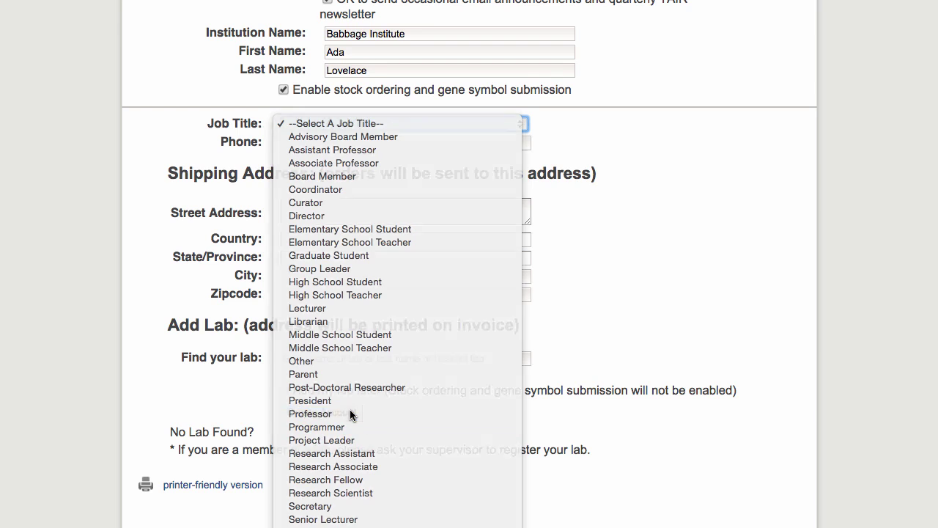
pyautogui.click(309, 413)
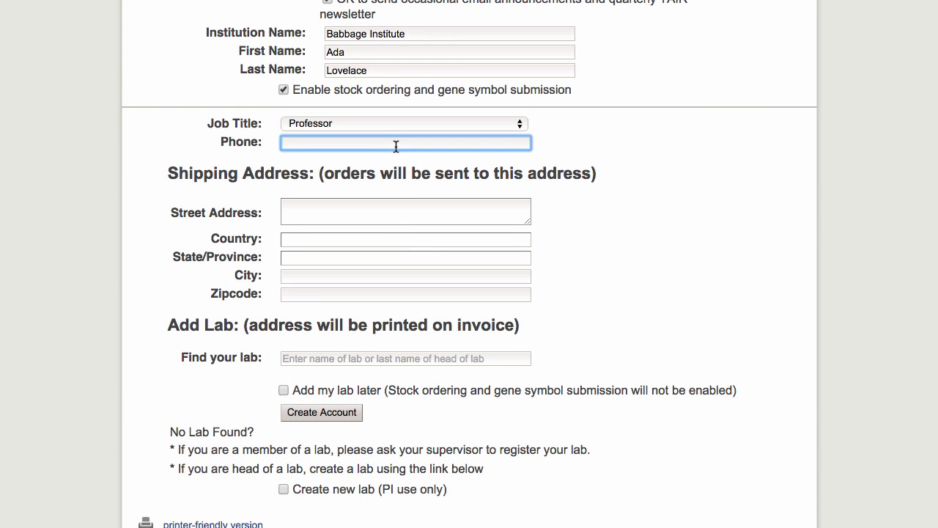
pyautogui.write('555-111-2222')
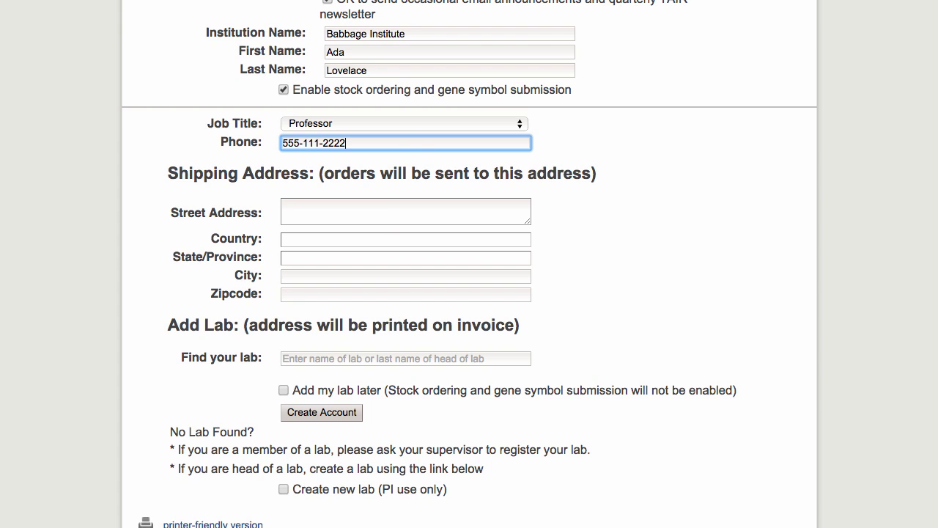
pyautogui.write('123 Main St')
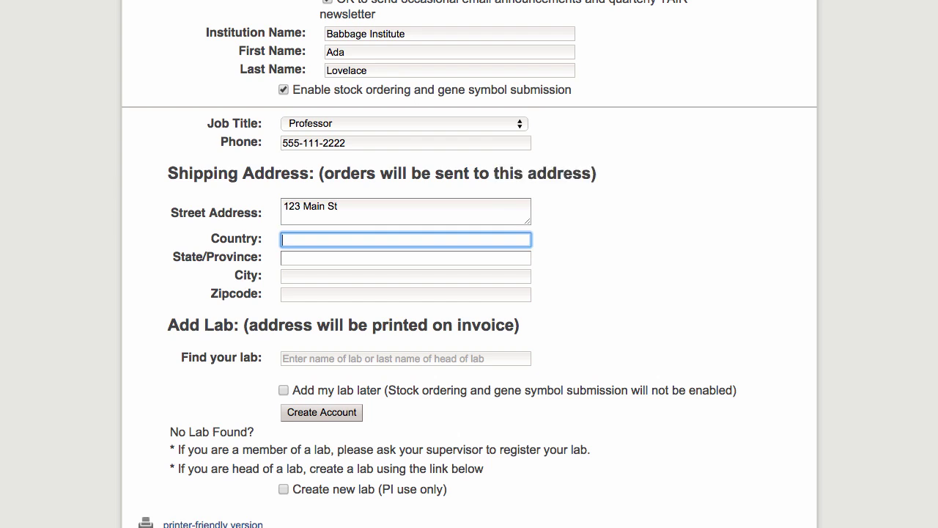
# Enter shipping address country USA, state CA, Redwood City, zipcode 9460x.
pyautogui.write('USA')
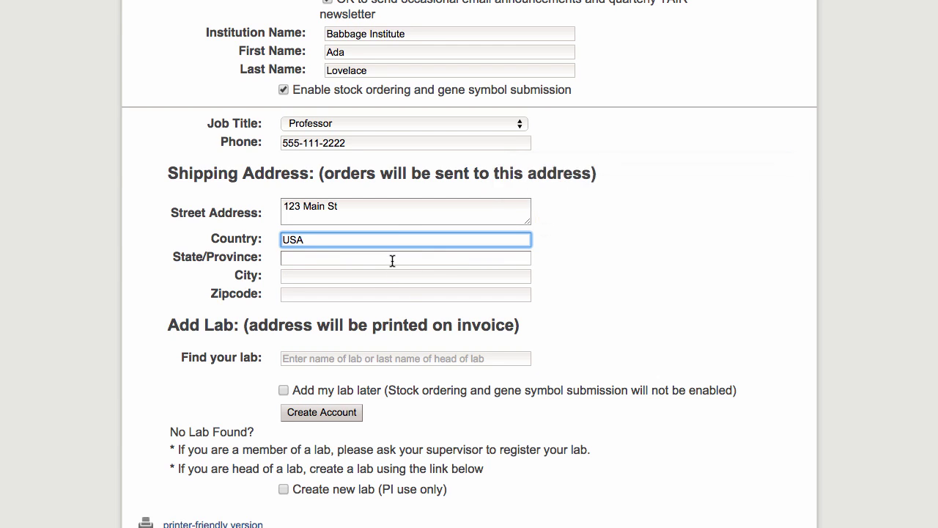
pyautogui.write('CA')
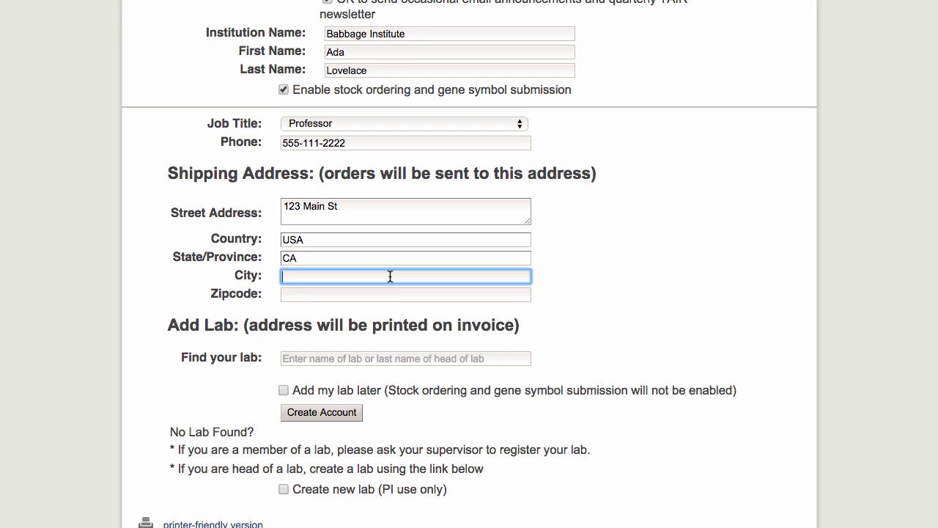
pyautogui.write('Redwood Ci')
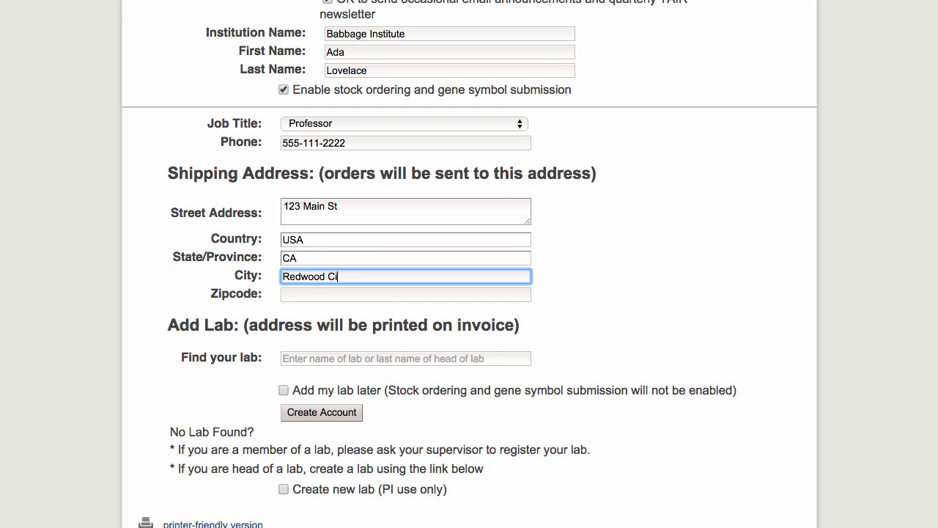
pyautogui.write('94603')
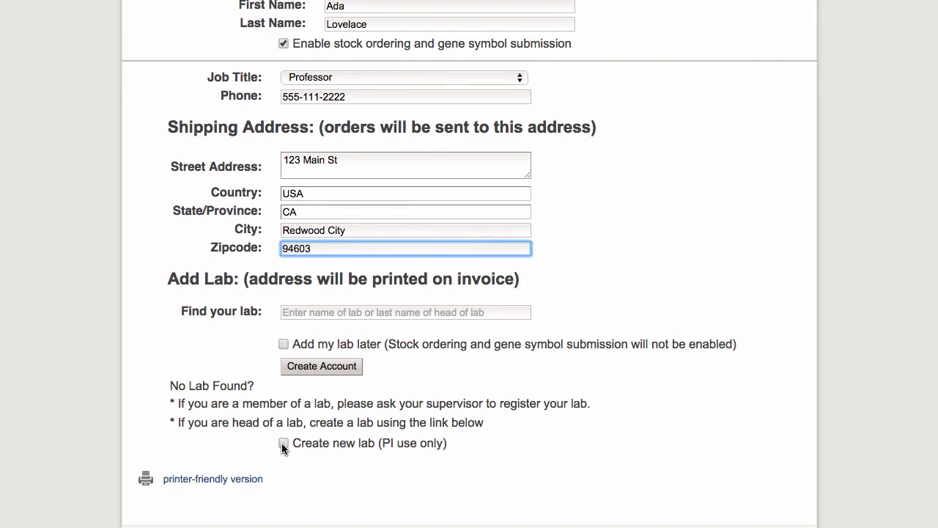
# Create a new lab named 'Lovelace Lab' at 123 Main St, matching the shipping address.
pyautogui.click(284, 443)
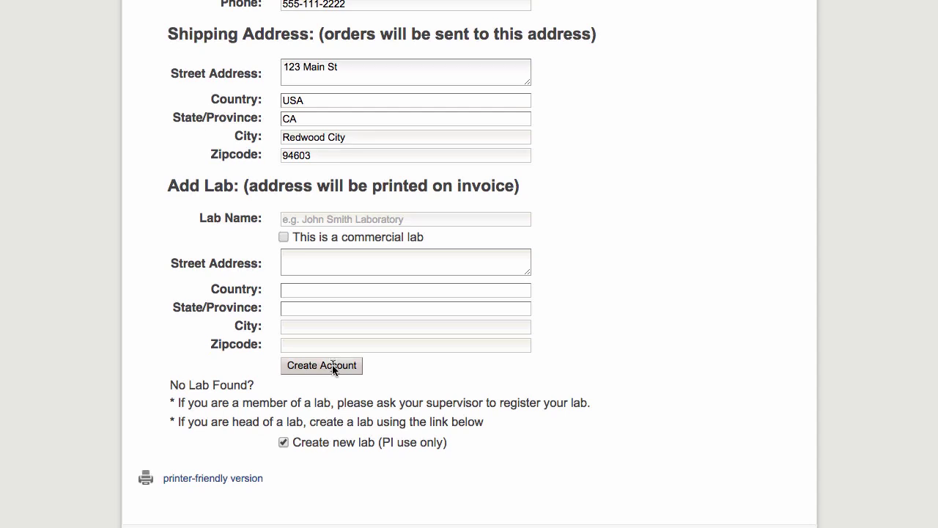
pyautogui.click(404, 220)
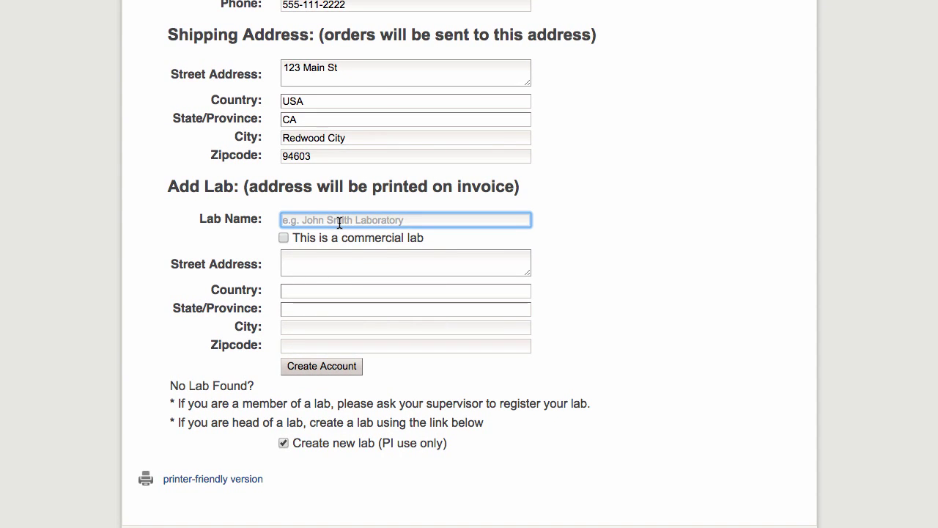
pyautogui.write('Lovelace Lab')
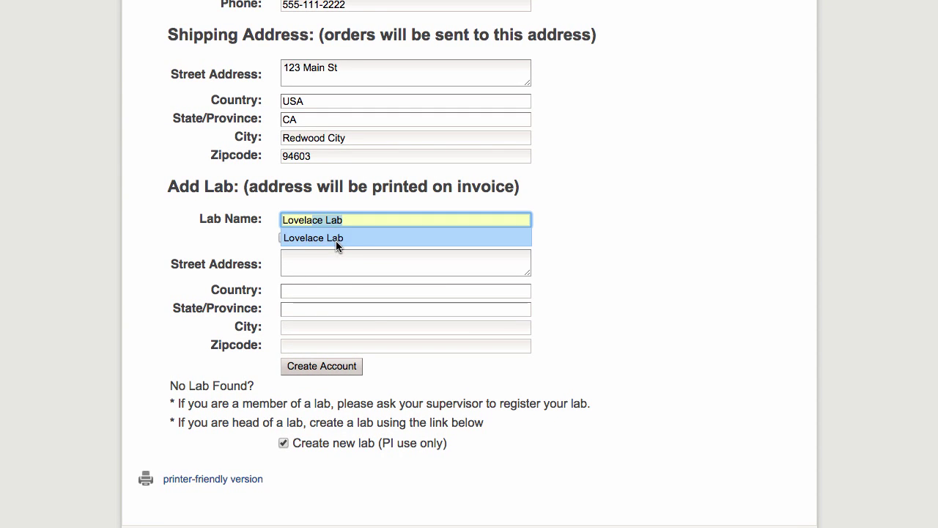
pyautogui.write('123 Mail')
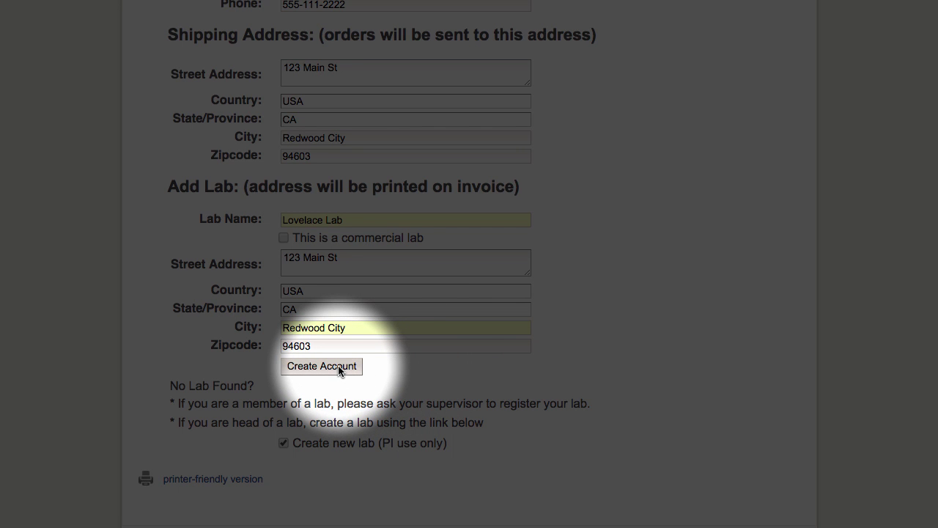
# Submit the registration with Create Account and review the confirmation page.
pyautogui.click(321, 367)
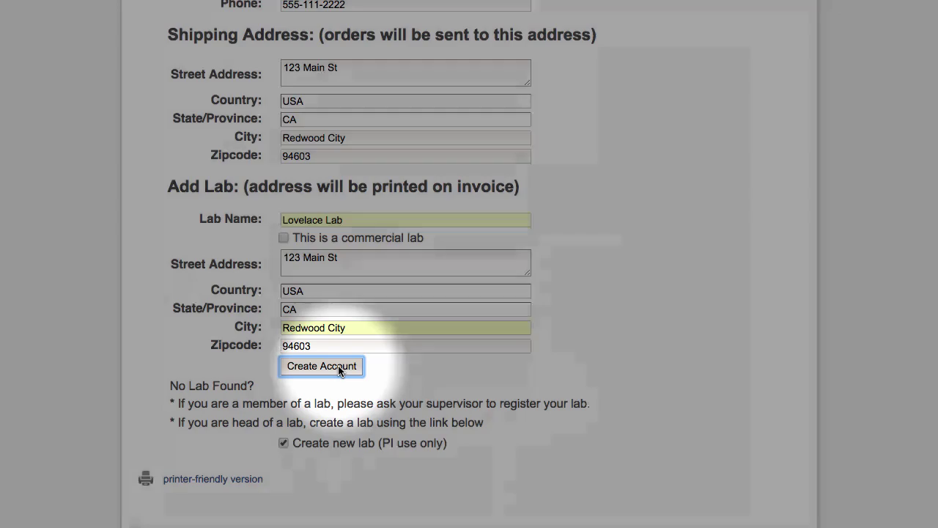
pyautogui.click(321, 367)
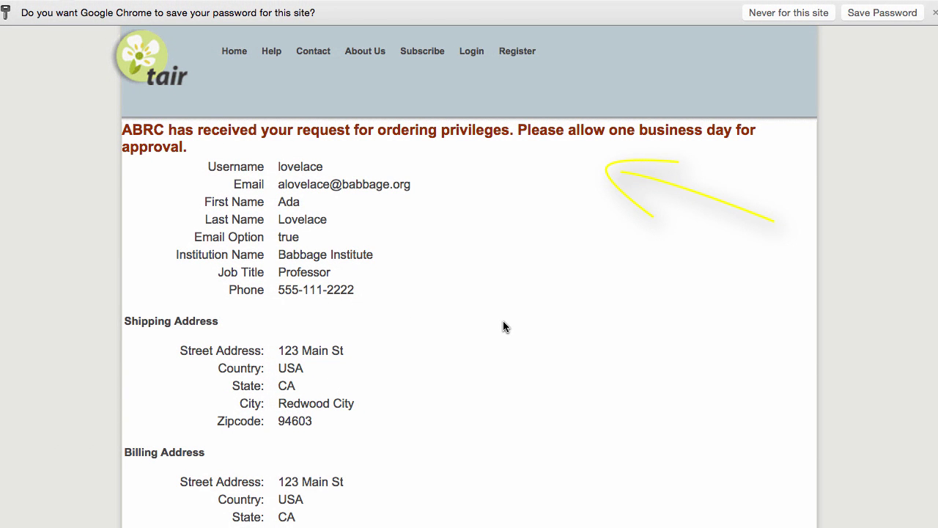
pyautogui.scroll(-3)
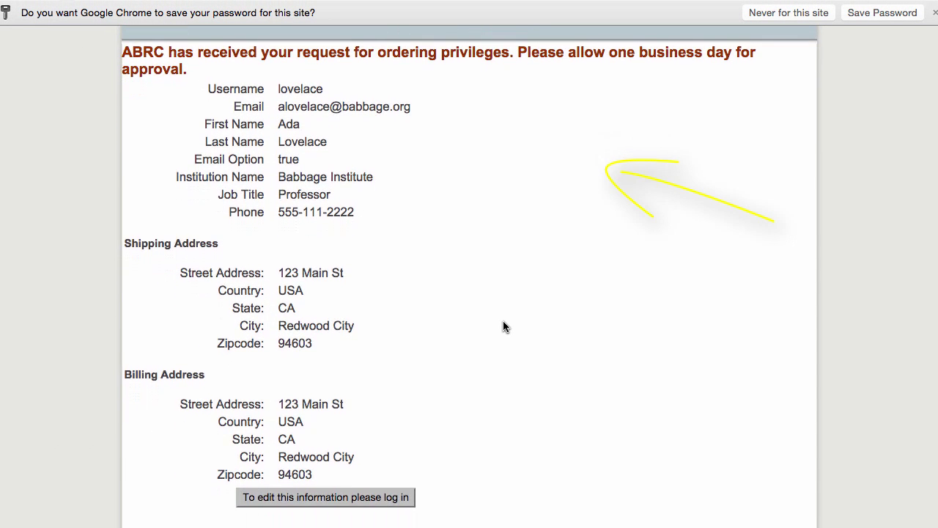